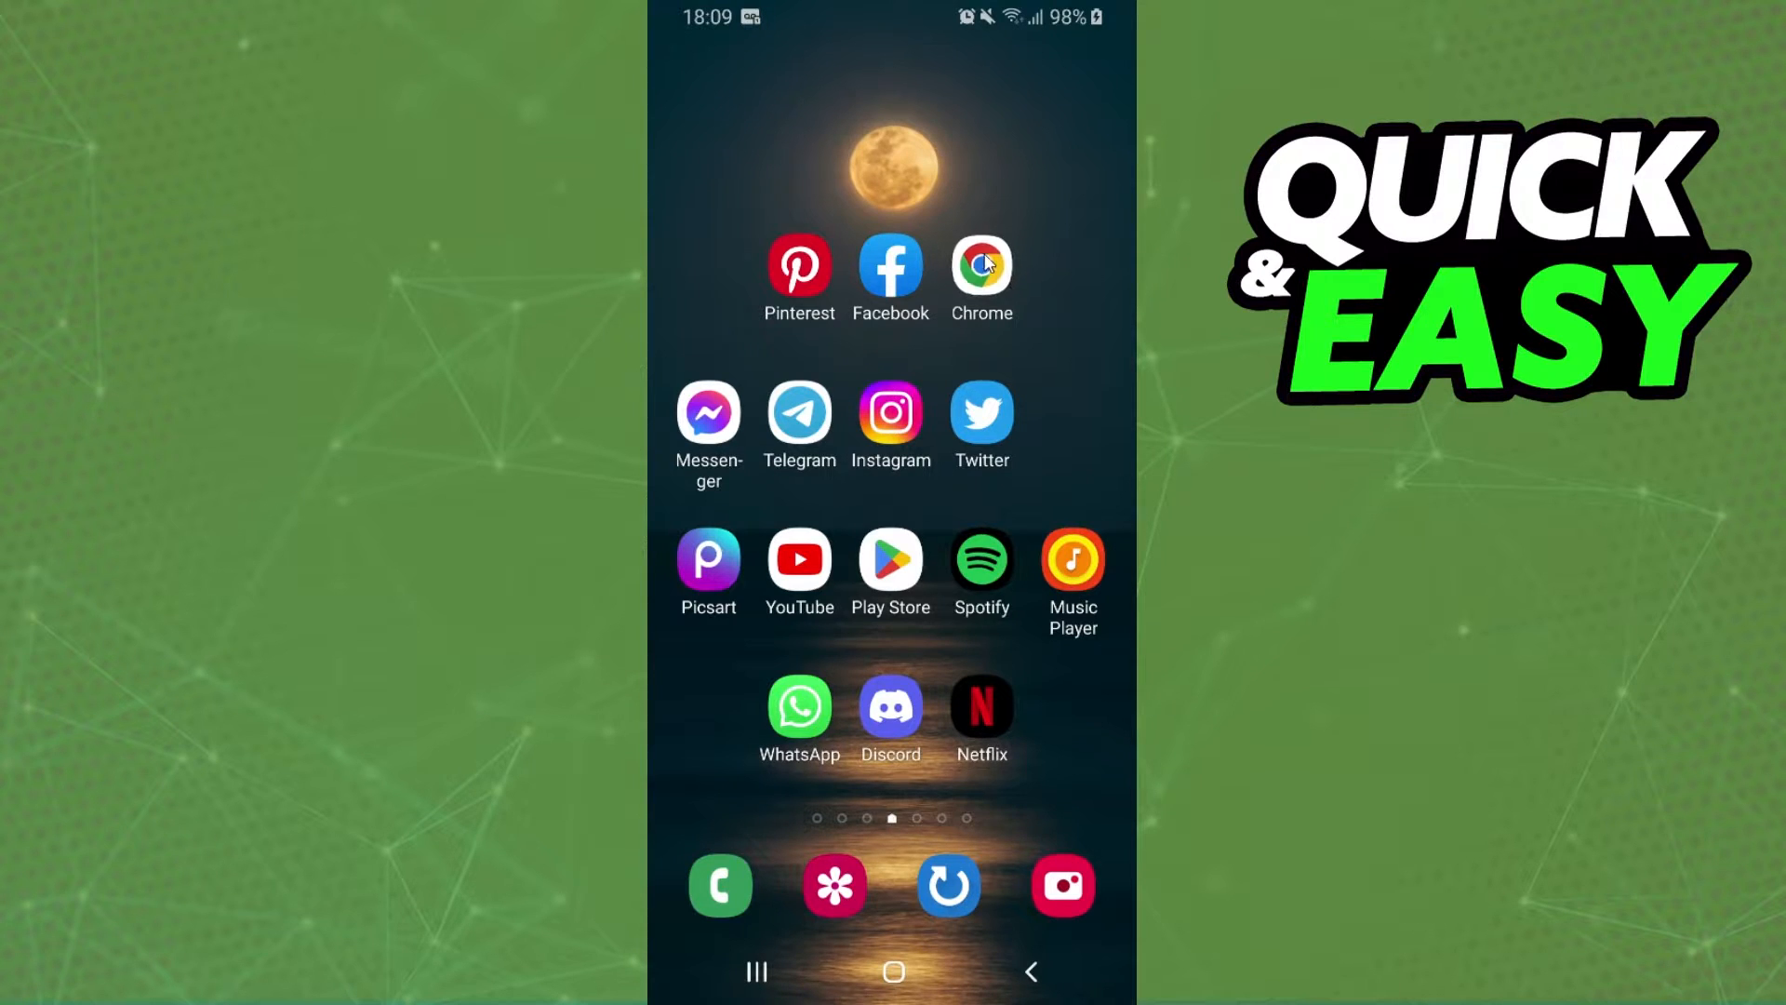
- Search Chrome for 'shine spektrem .lrc' and scroll to the megalobiz LRC listing
click(981, 274)
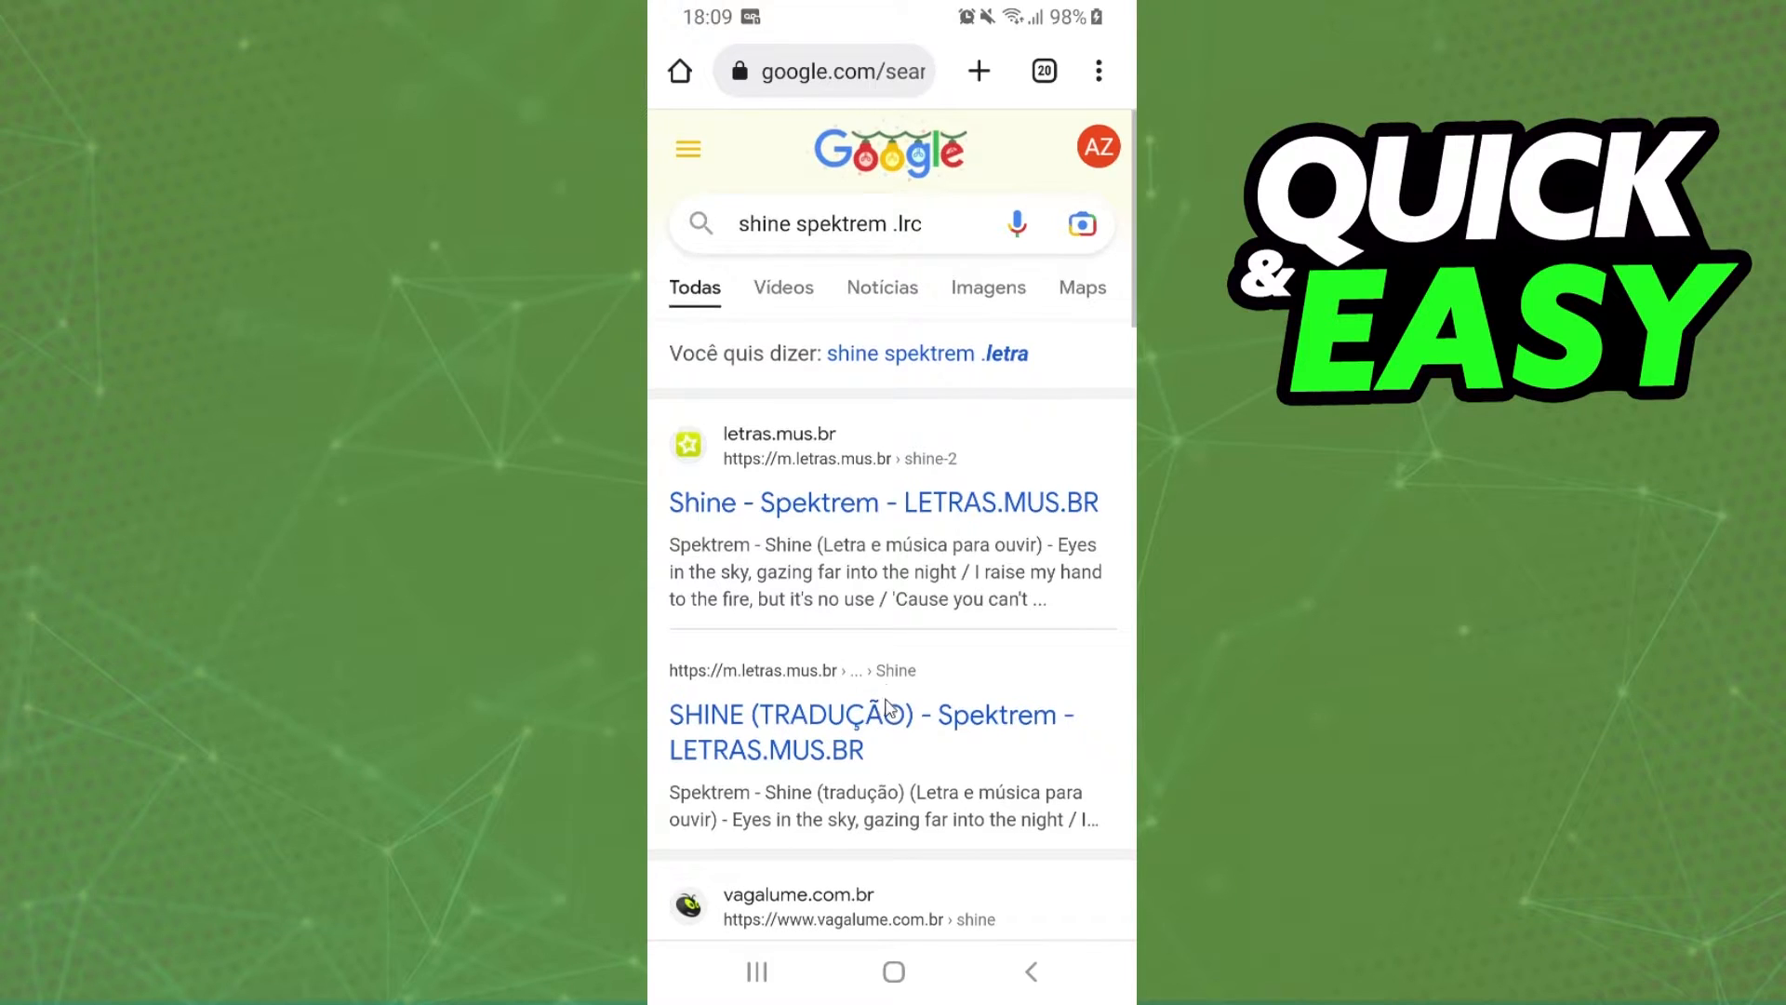
scroll(down, 3)
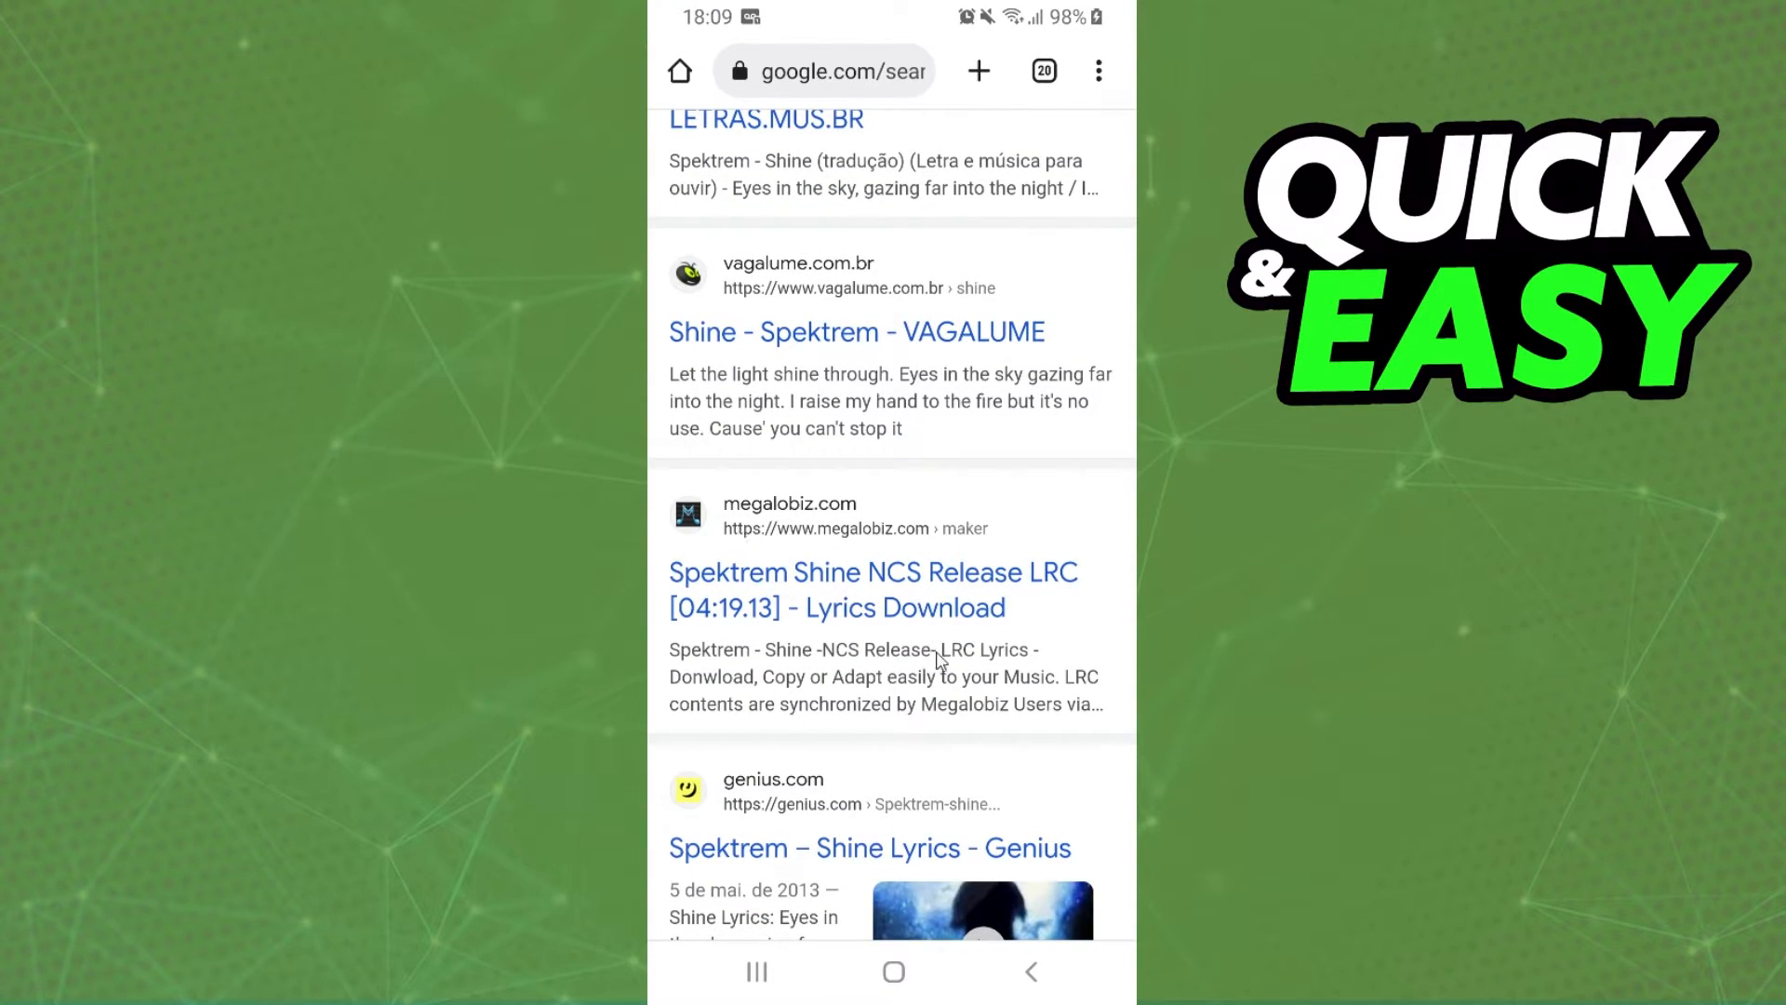
scroll(down, 3)
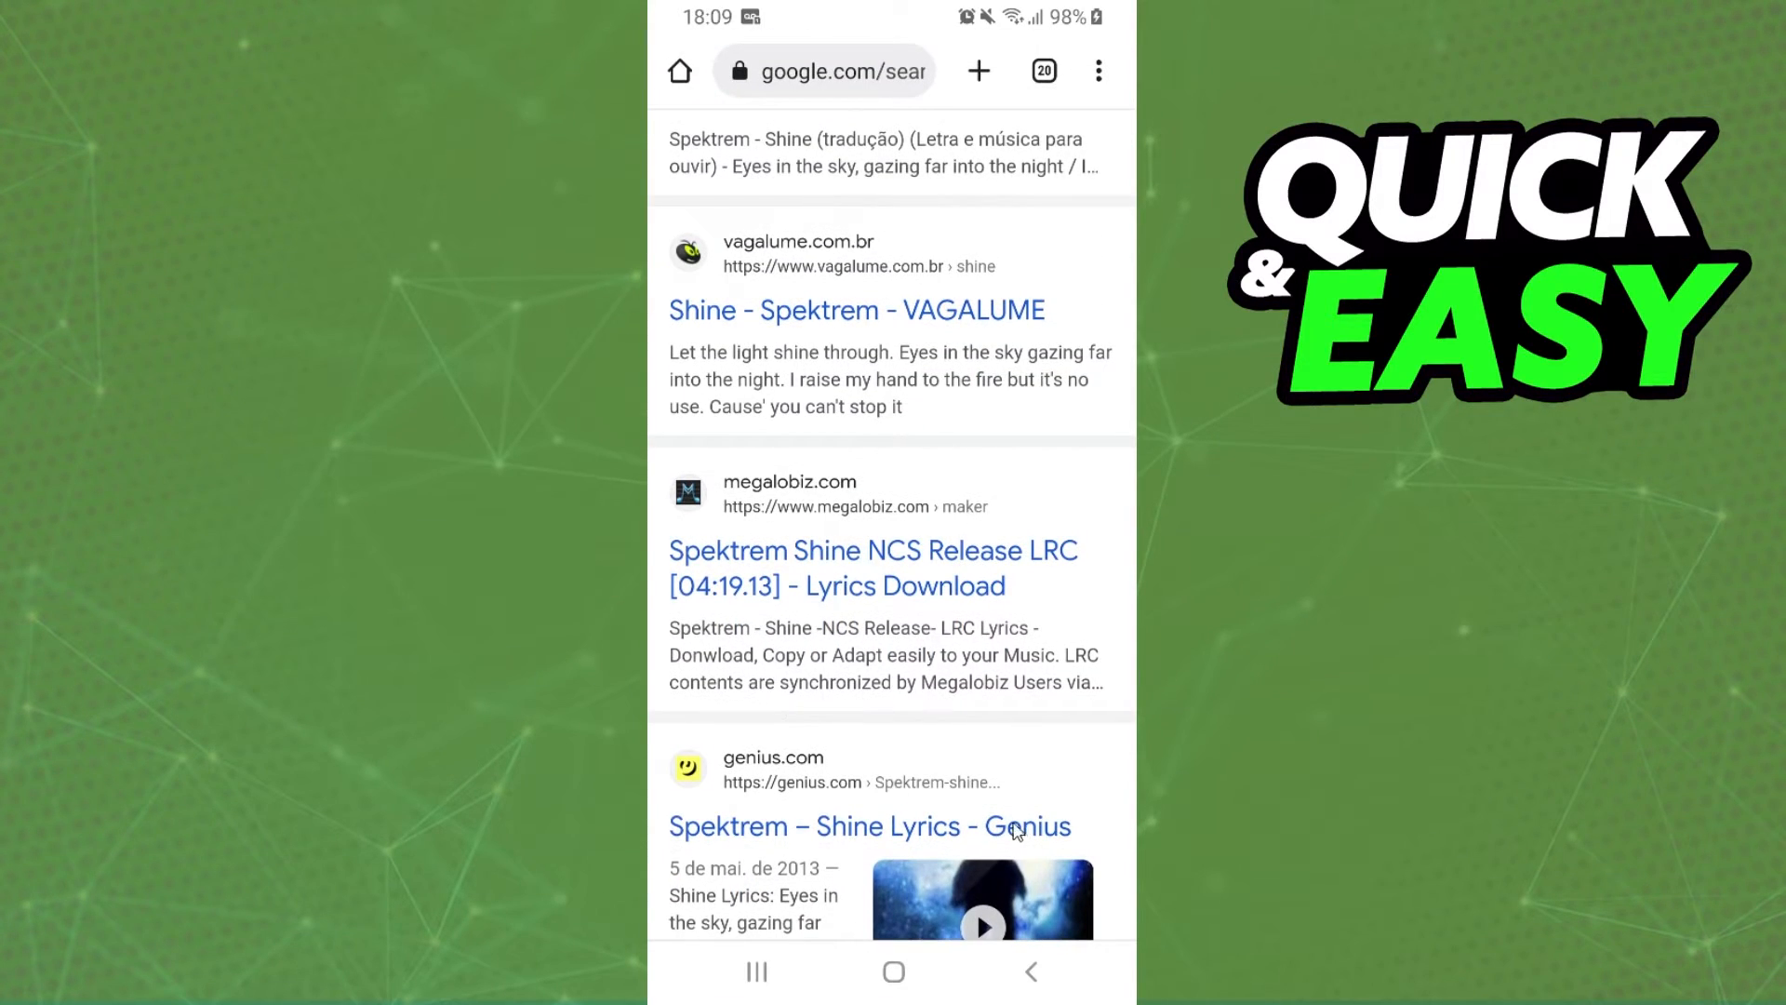
- Search the device for 'files' and launch My Files
text(files)
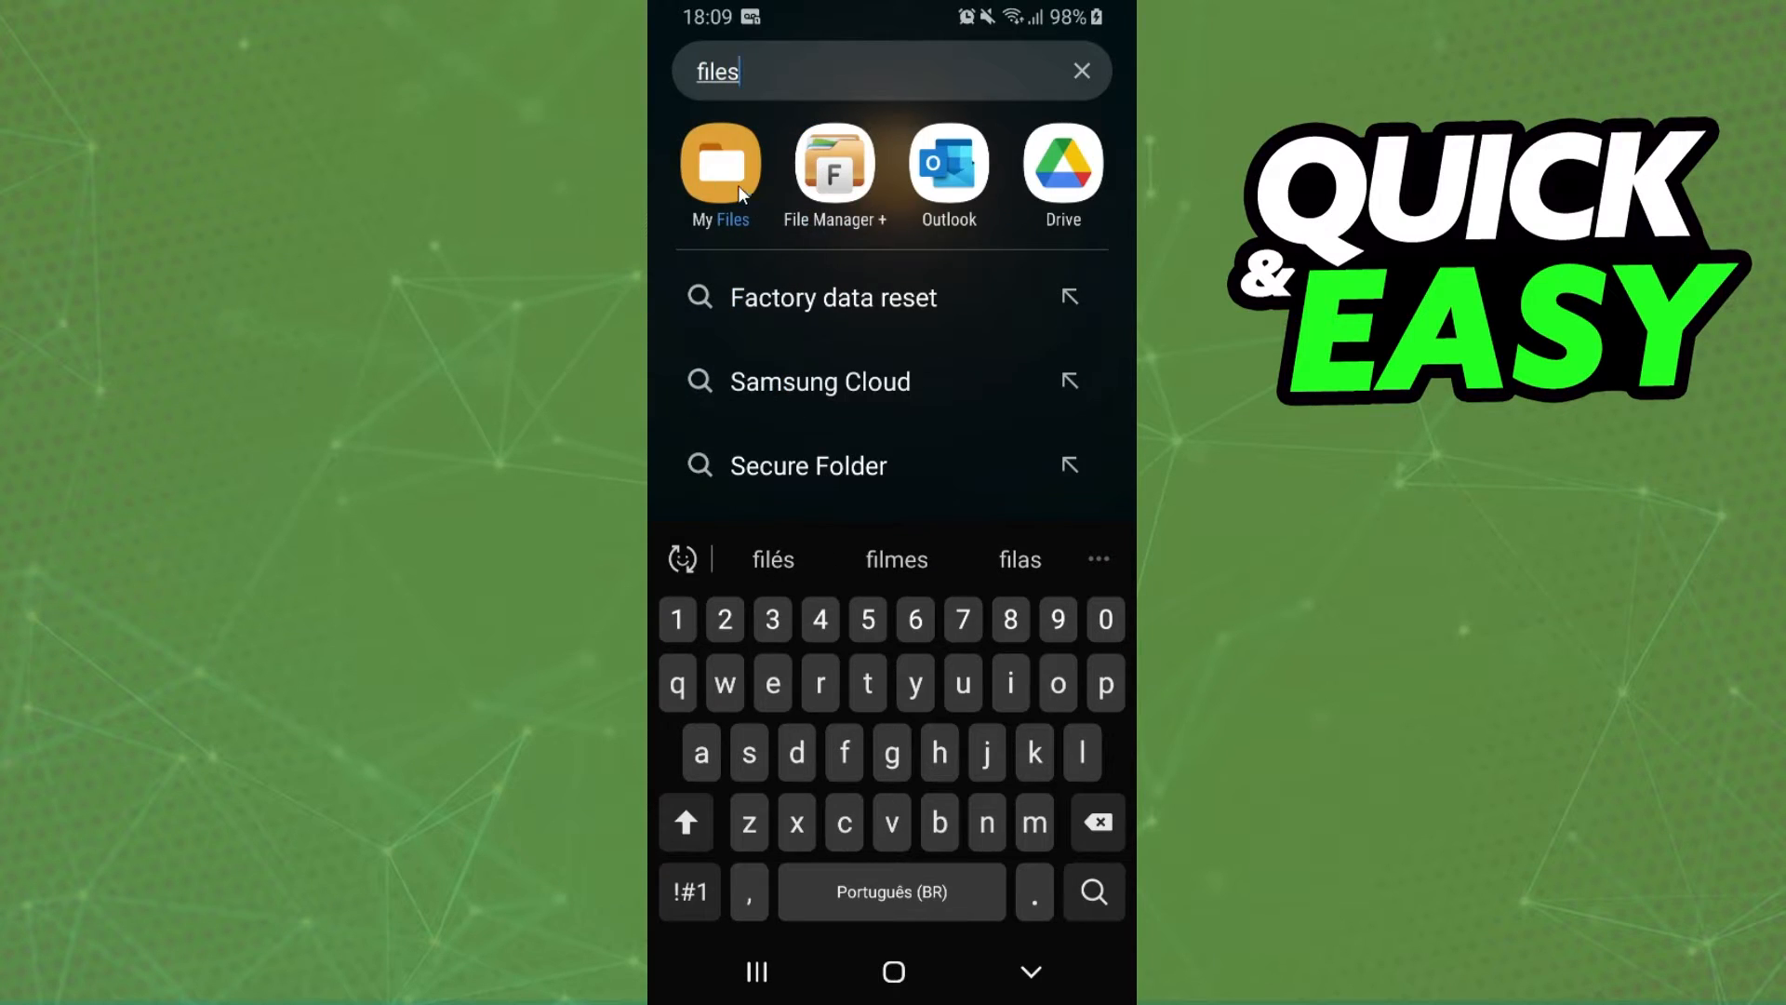
click(720, 171)
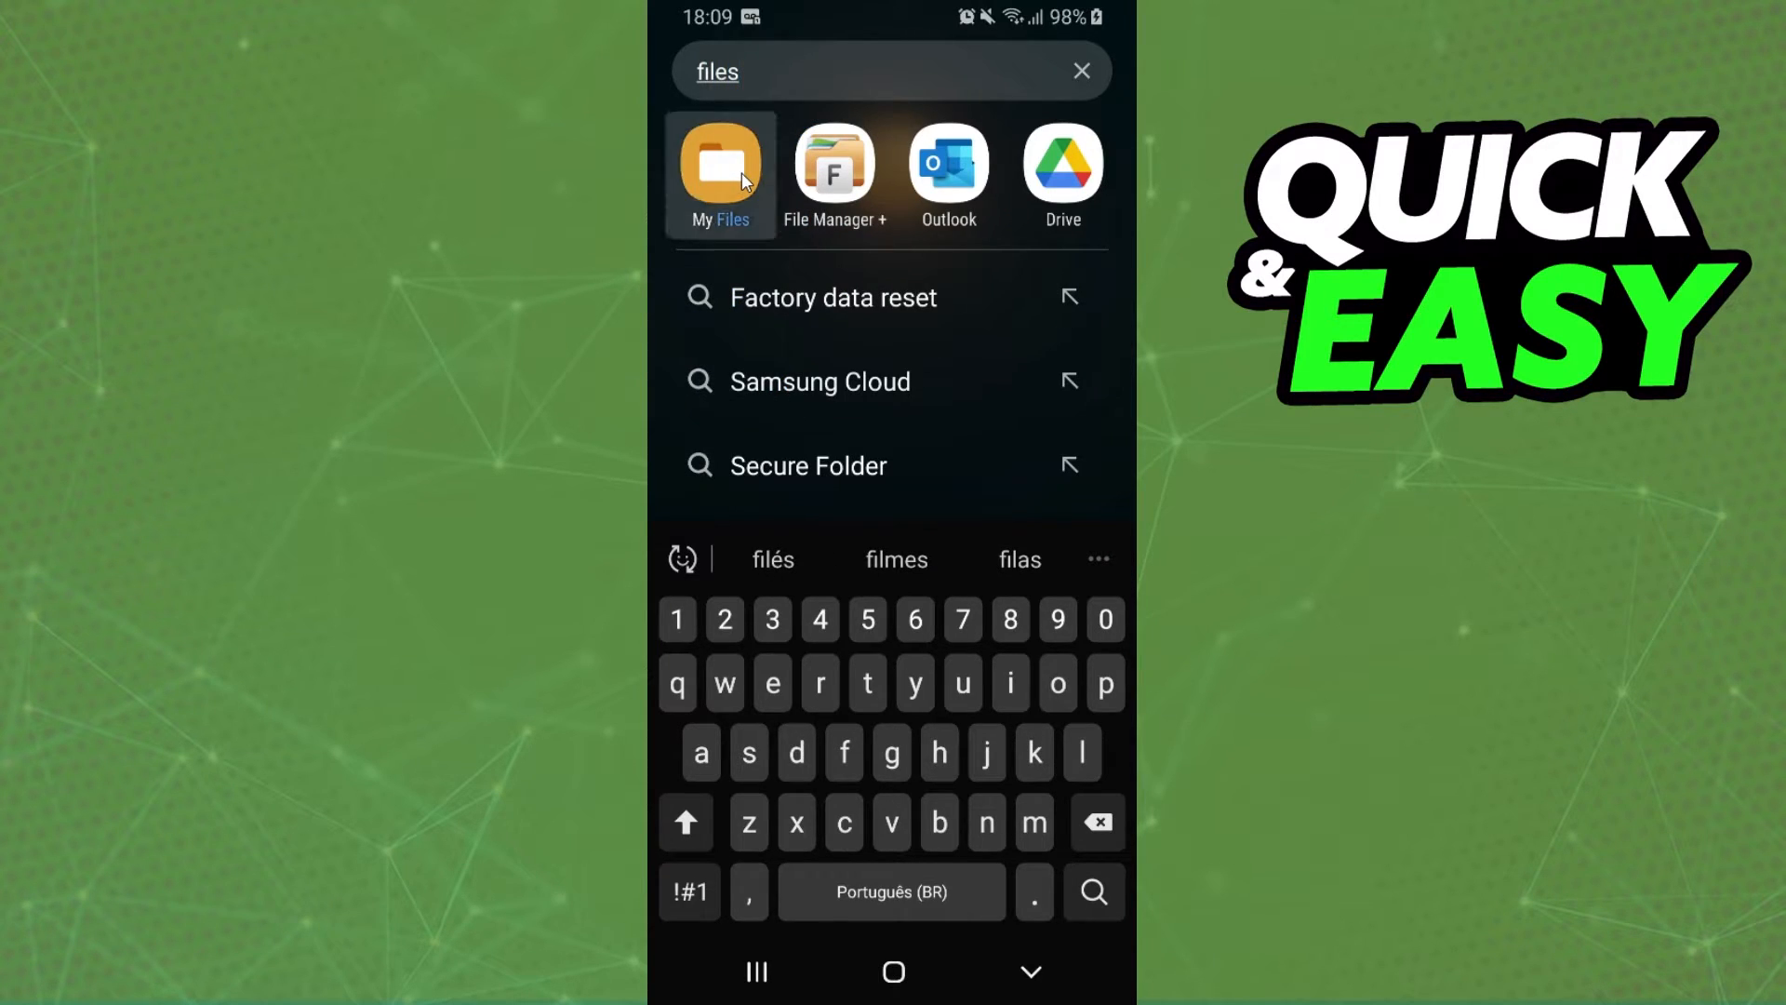
click(719, 166)
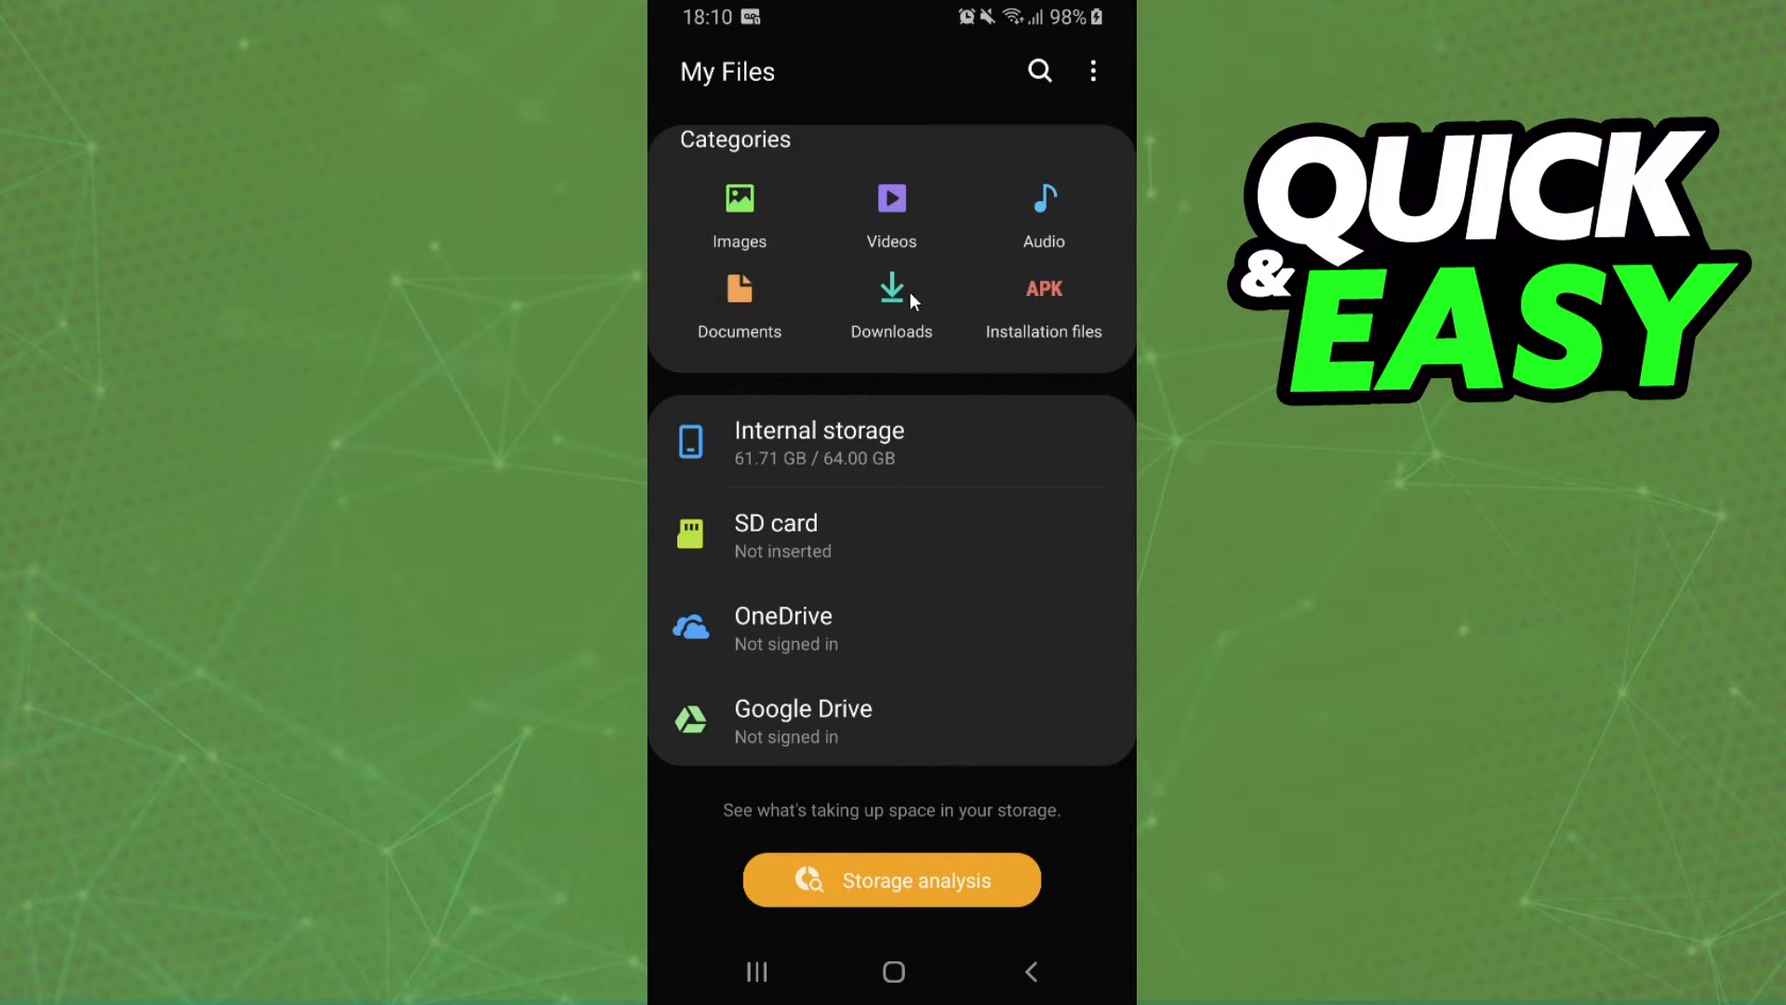
click(893, 972)
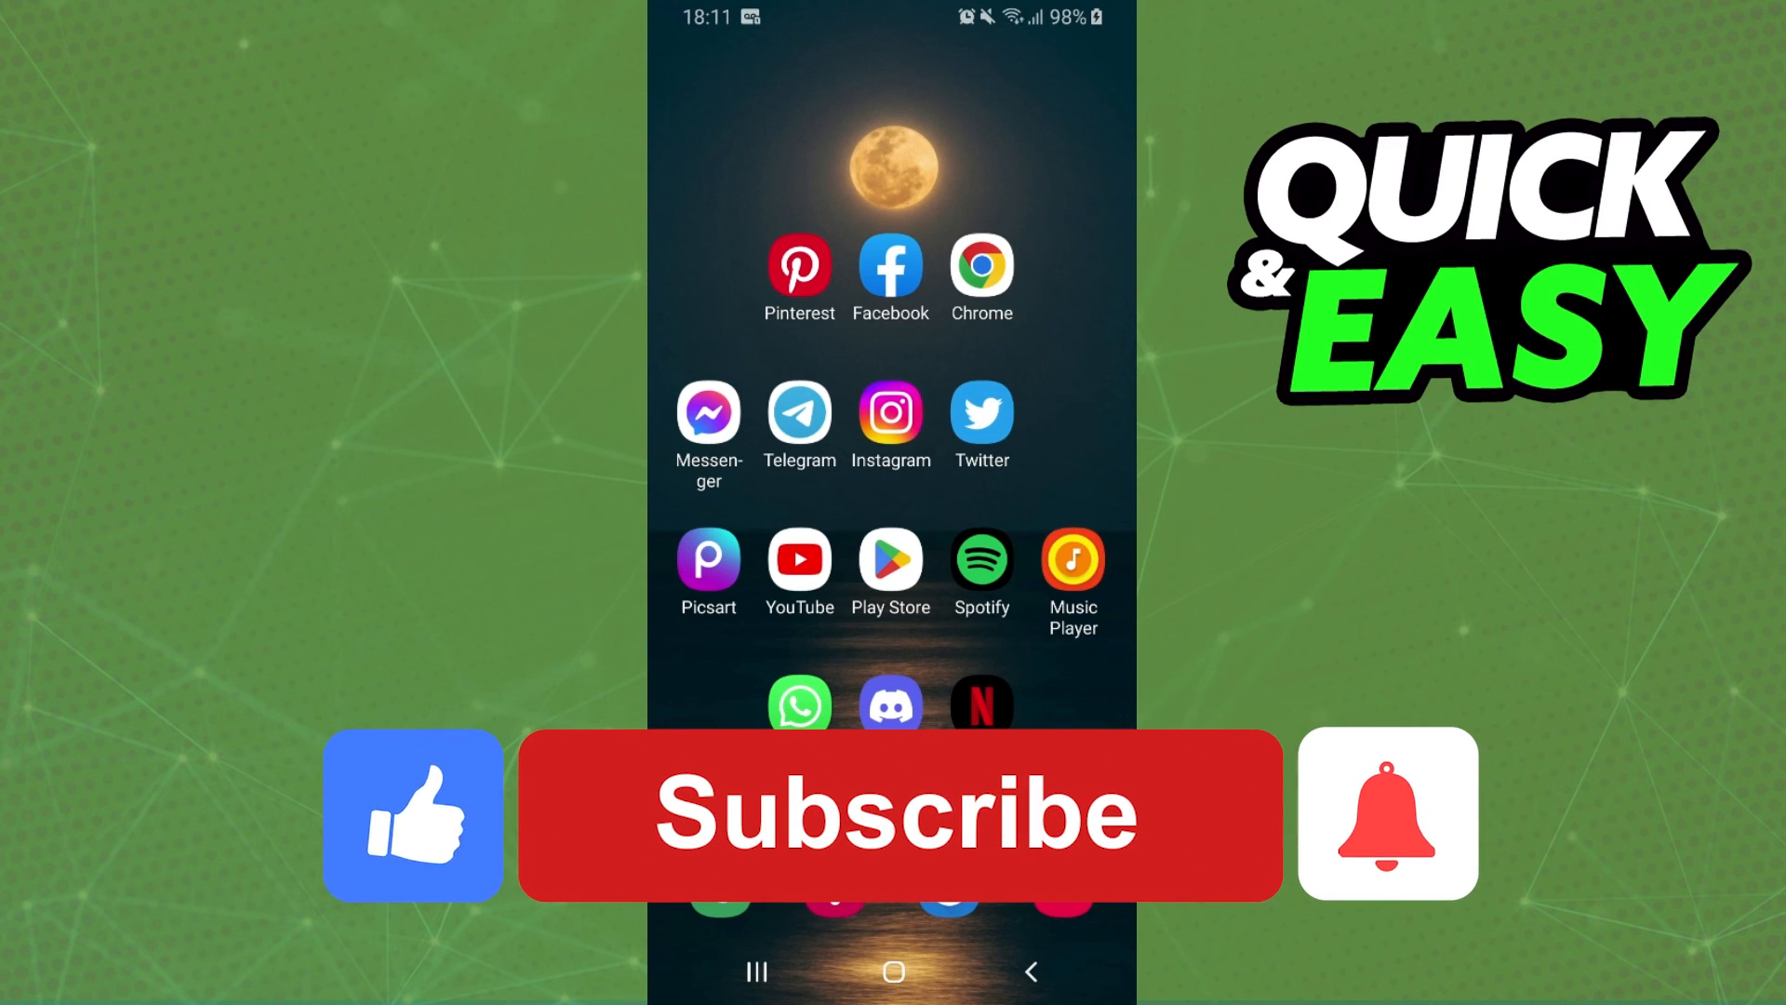
click(897, 813)
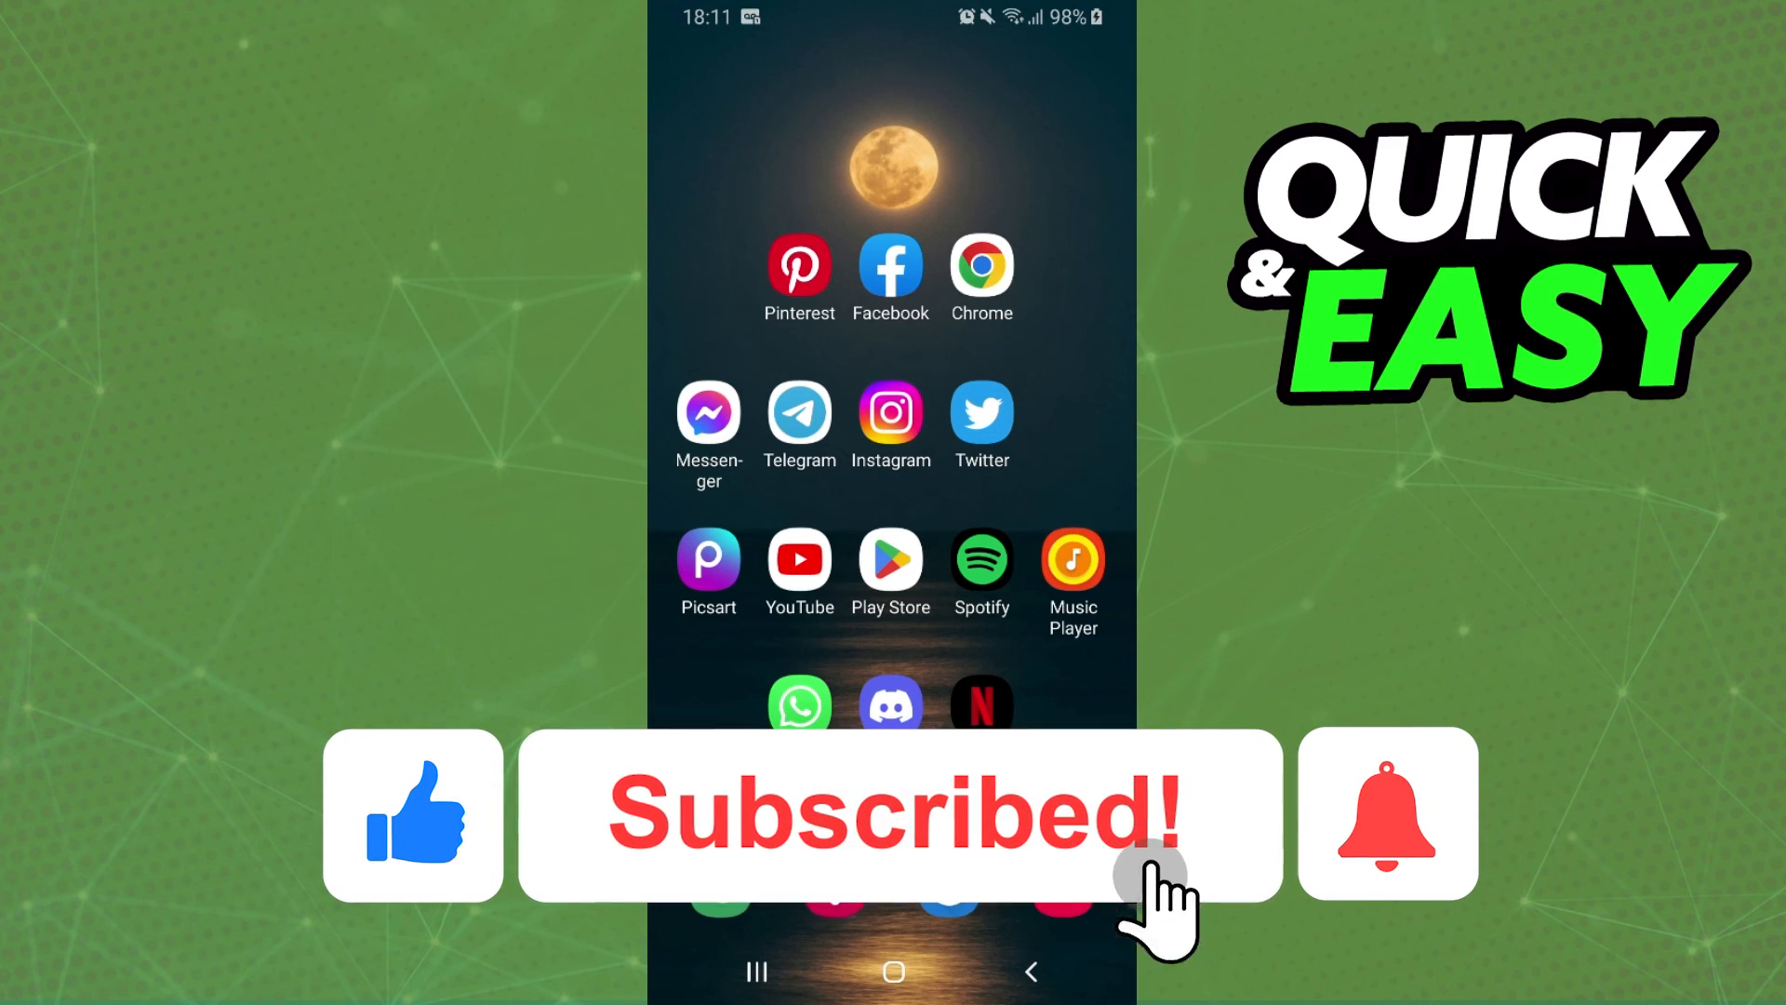
click(1386, 812)
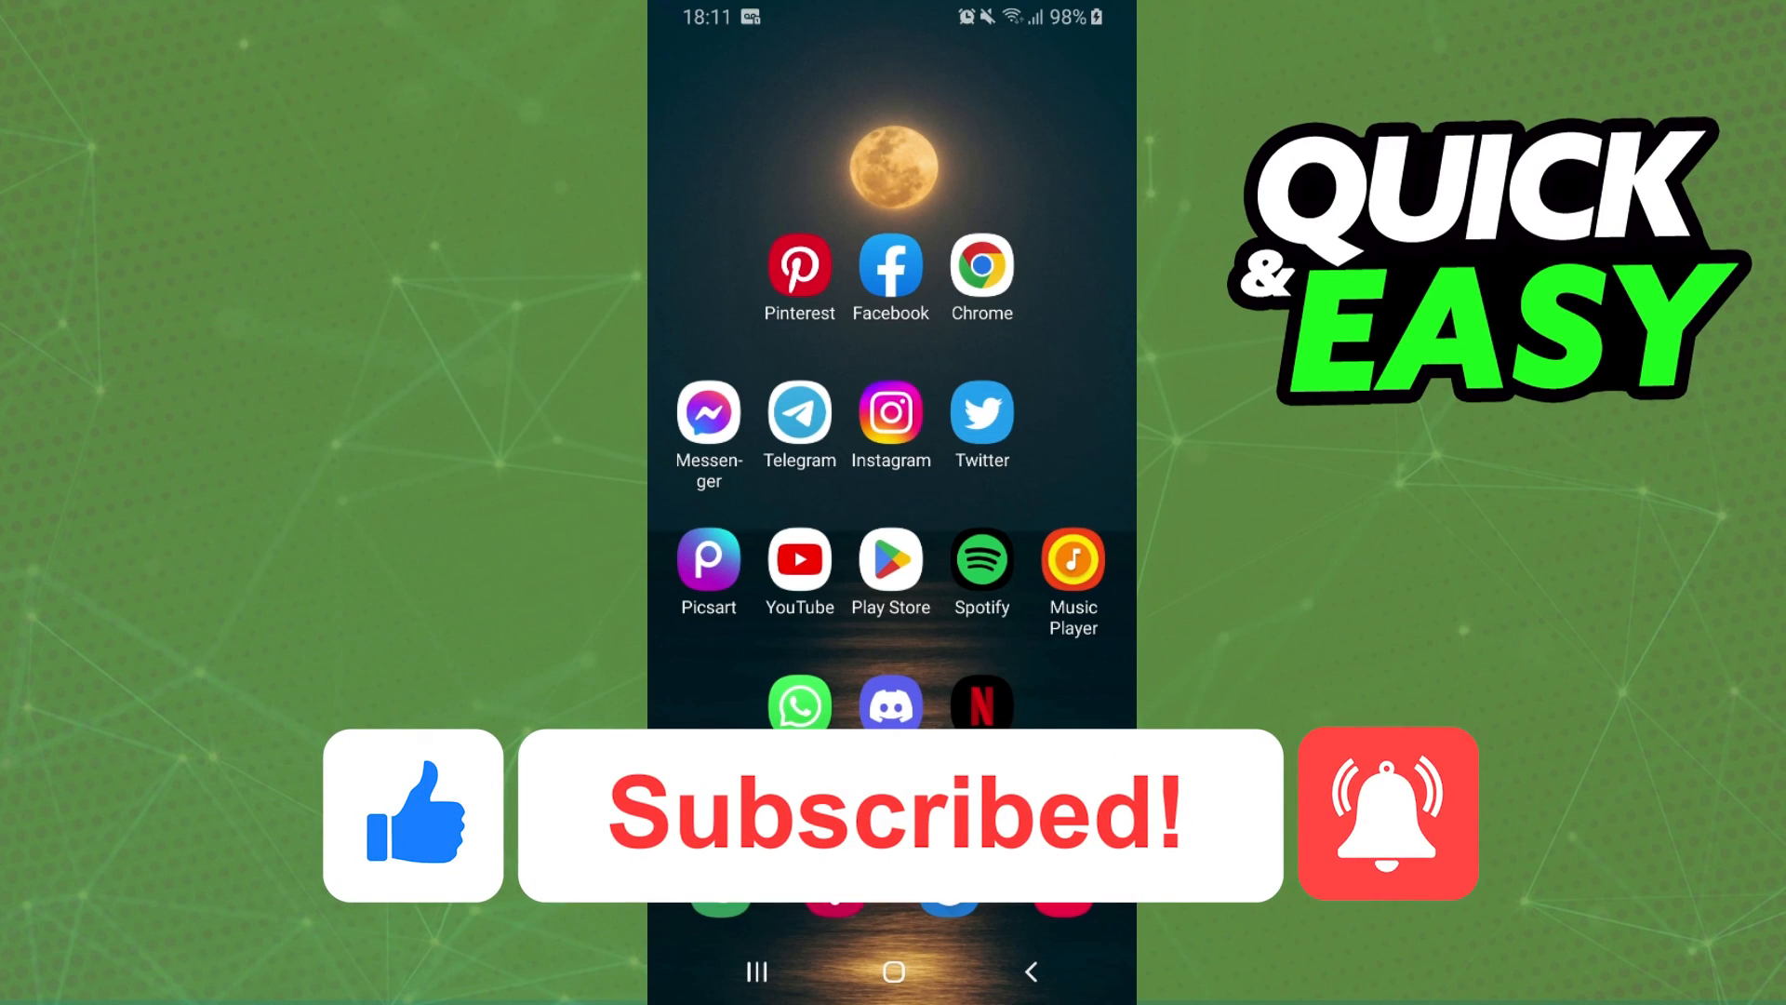